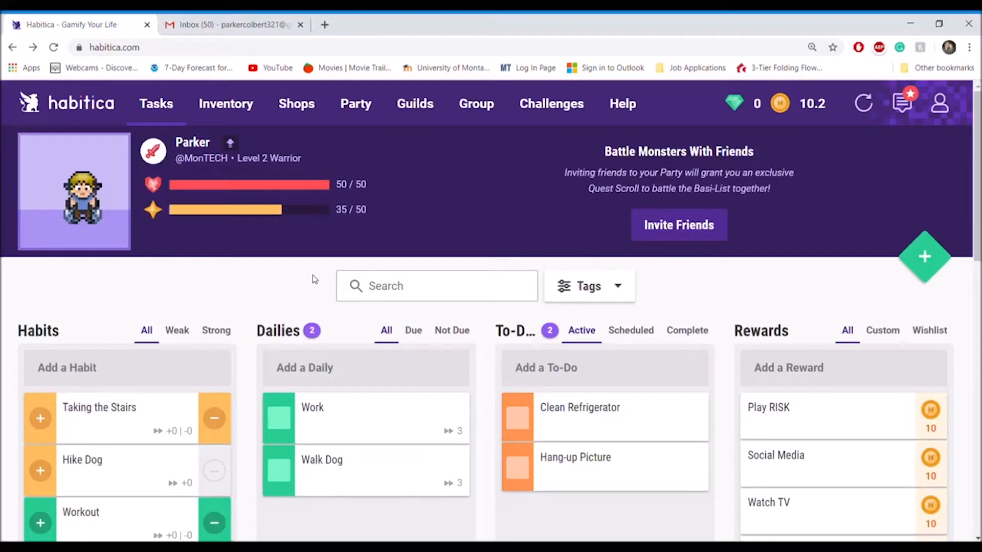
{"action": "mouse_move", "coordinate": [307, 271]}
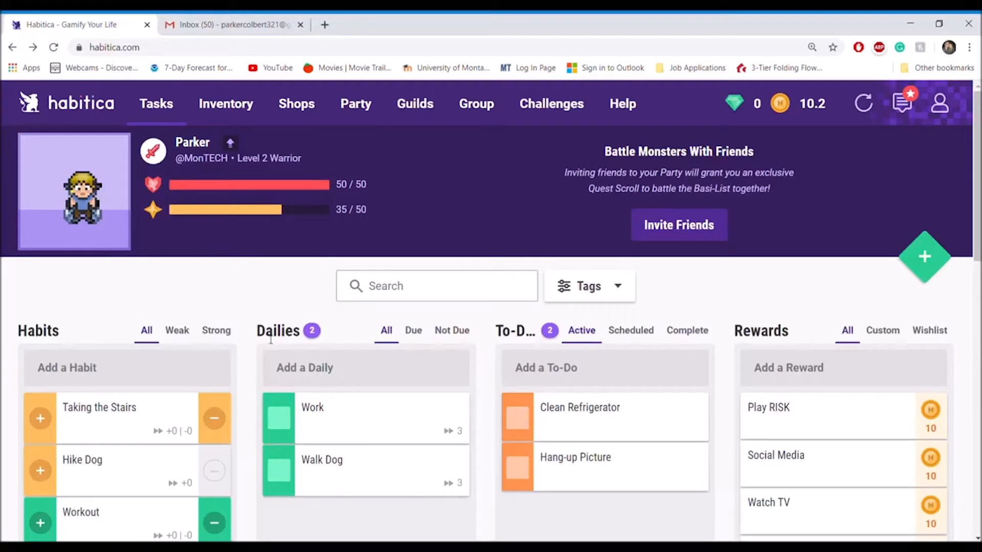
{"action": "mouse_move", "coordinate": [830, 330]}
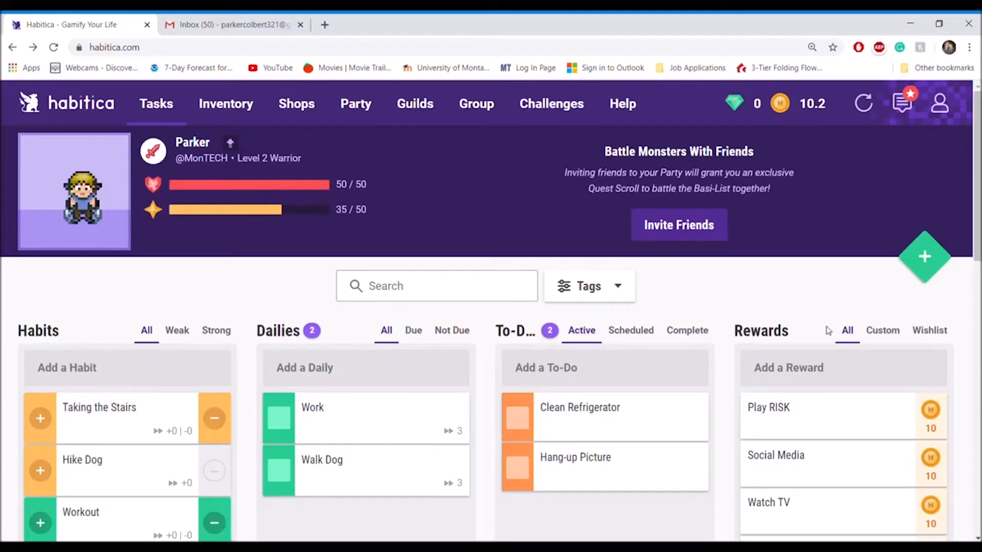
Step: Close the Gmail inbox tab, keeping the Habitica Tasks dashboard open
{"action": "left_click", "coordinate": [300, 24]}
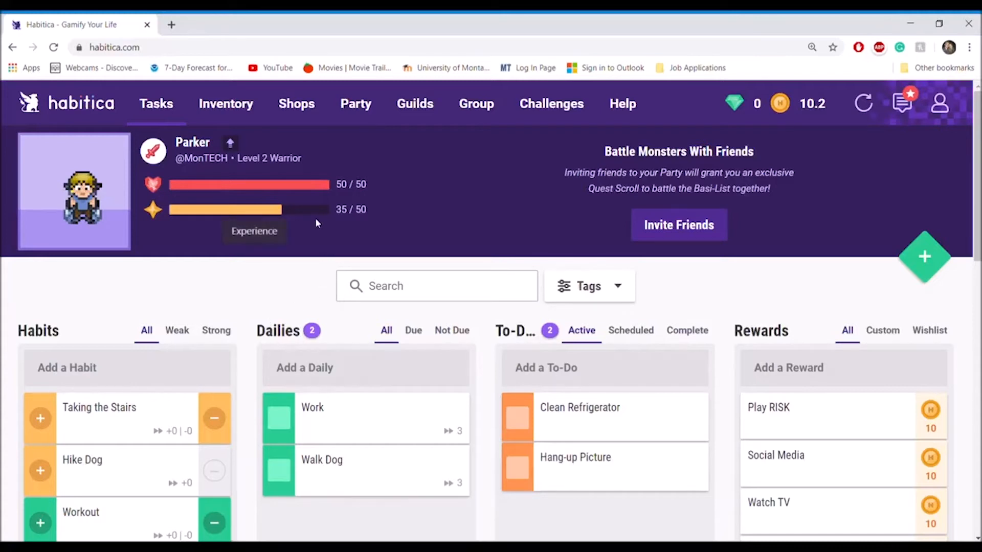
{"action": "mouse_move", "coordinate": [313, 228]}
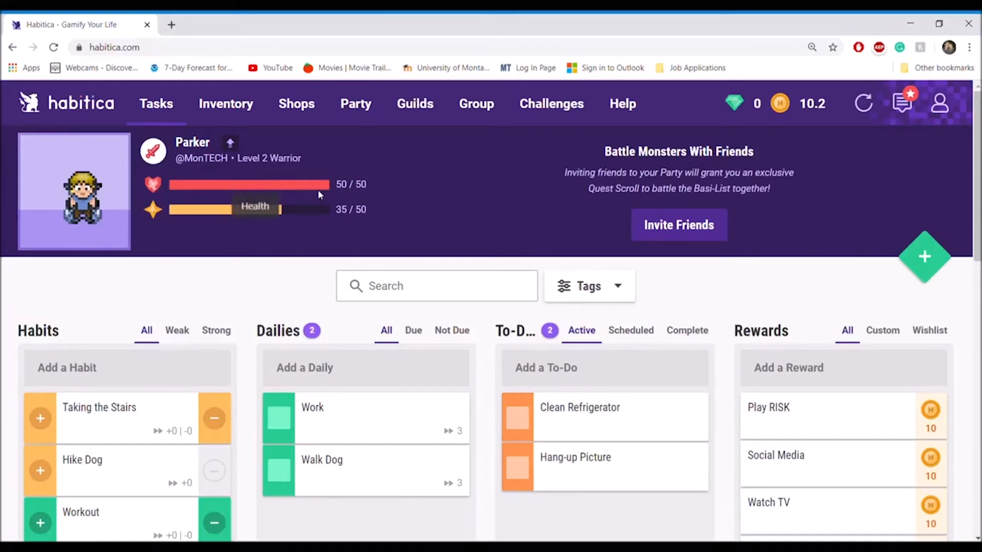
{"action": "mouse_move", "coordinate": [315, 230]}
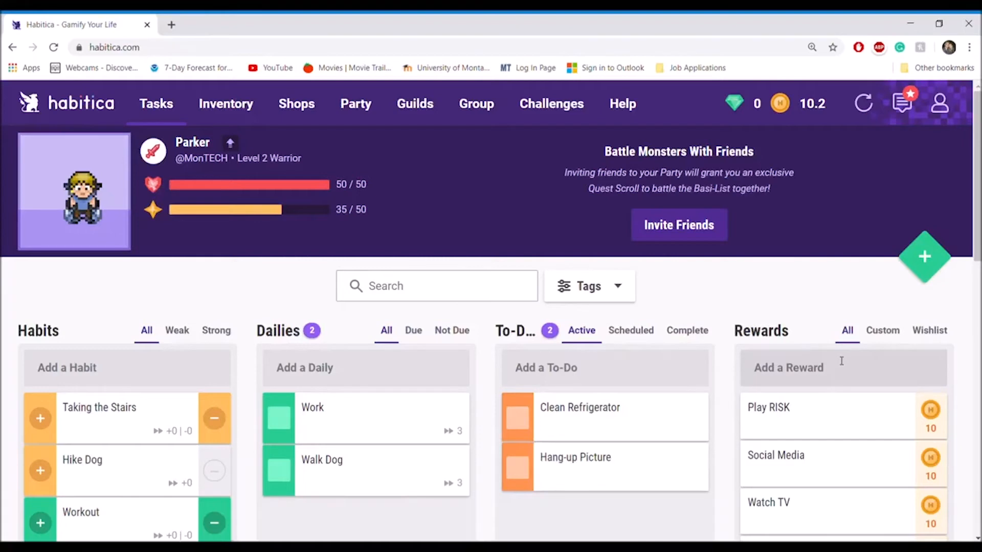
{"action": "mouse_move", "coordinate": [824, 318]}
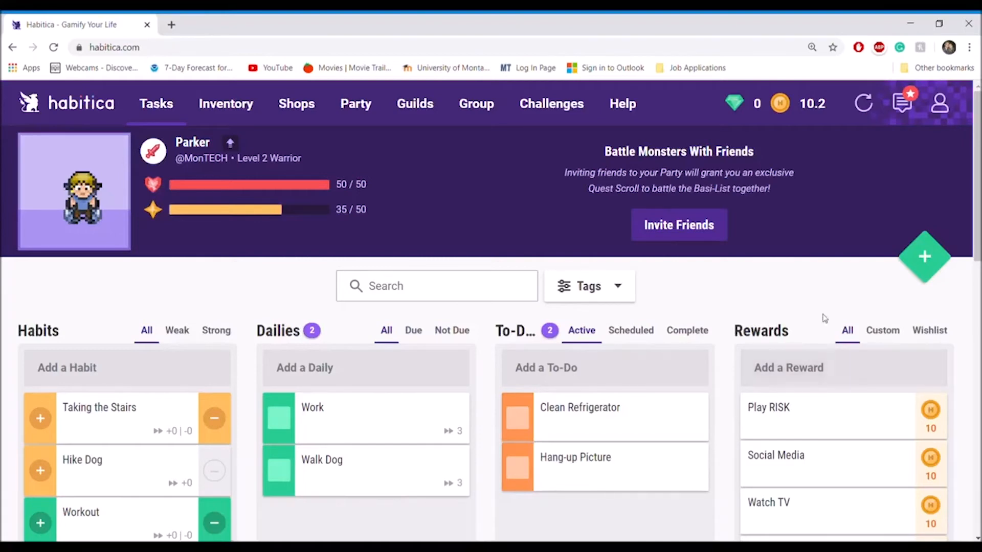
{"action": "left_click", "coordinate": [415, 103]}
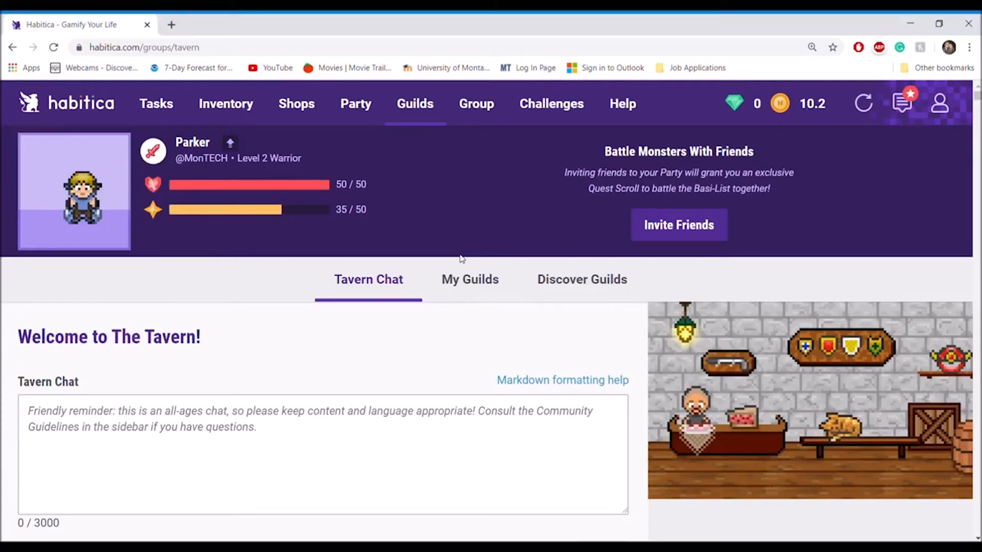
{"action": "mouse_move", "coordinate": [391, 349]}
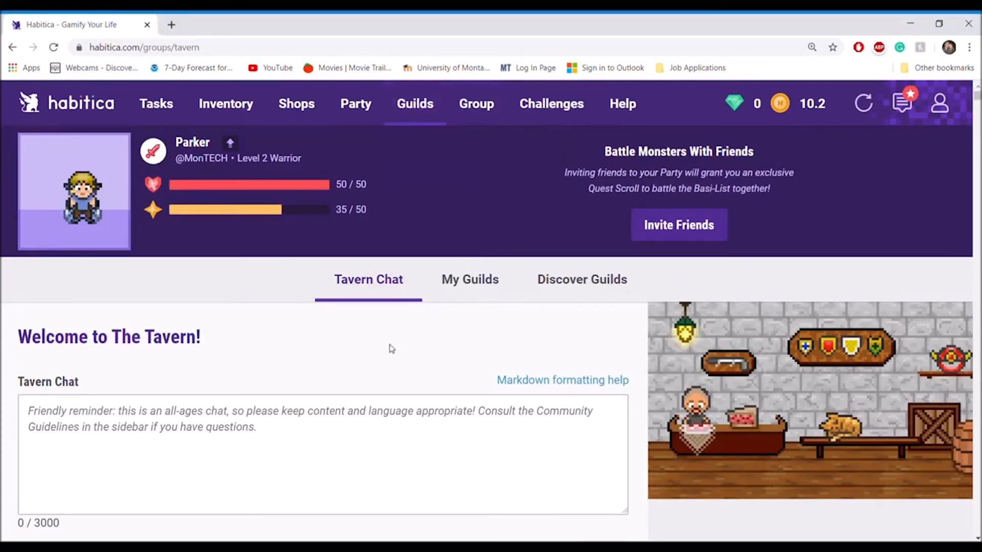
{"action": "mouse_move", "coordinate": [396, 343]}
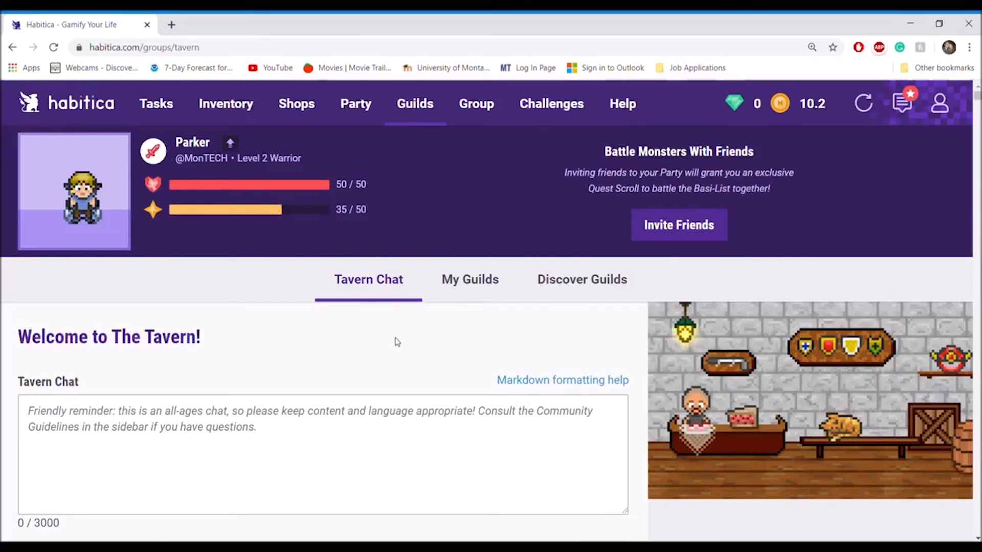
{"action": "mouse_move", "coordinate": [428, 149]}
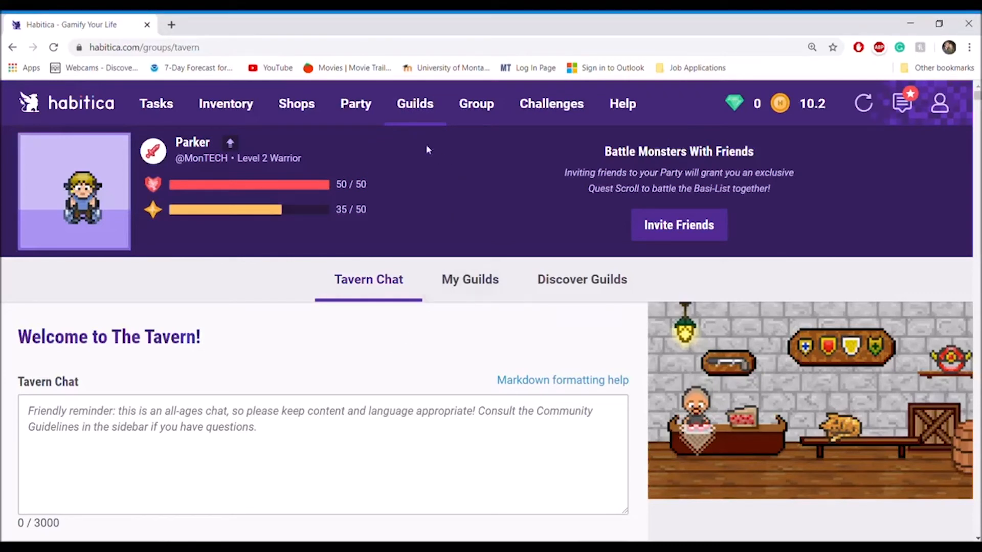
Step: Go from Tavern Chat to the Party page led by Parker
{"action": "left_click", "coordinate": [355, 103]}
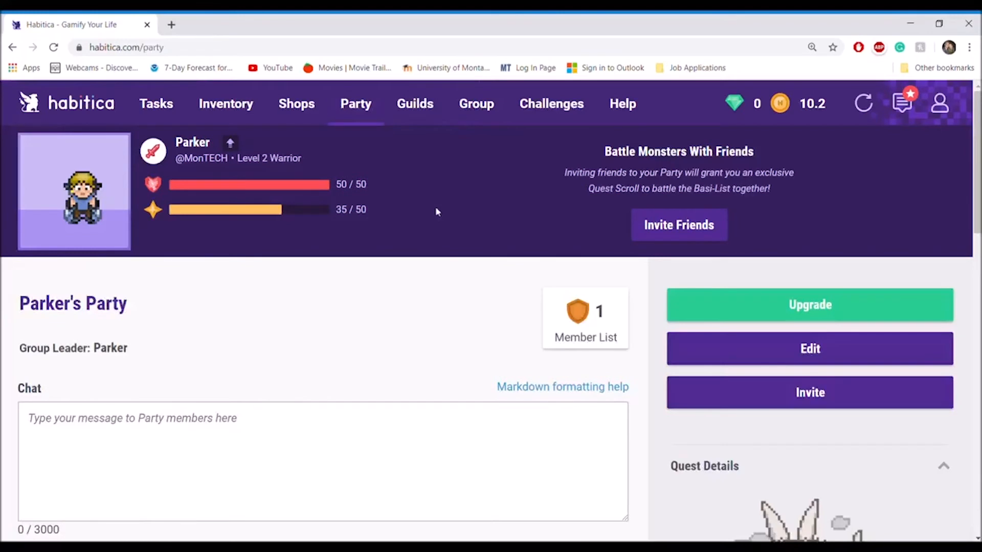
Step: Scroll down to the Feral Dust Bunnies quest details and Parker's 'Hello, Friend' message
{"action": "scroll", "scroll_direction": "down", "scroll_amount": 3}
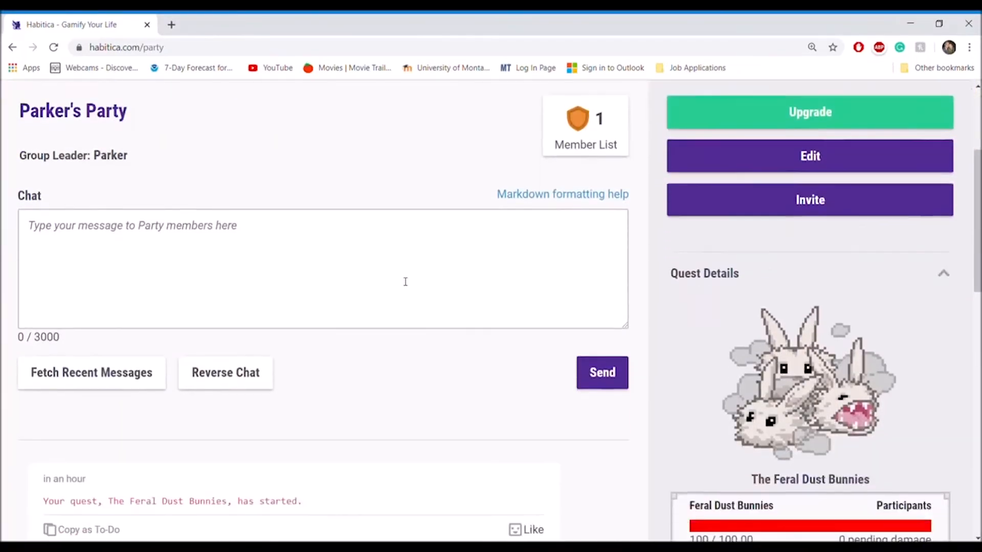
{"action": "mouse_move", "coordinate": [677, 337]}
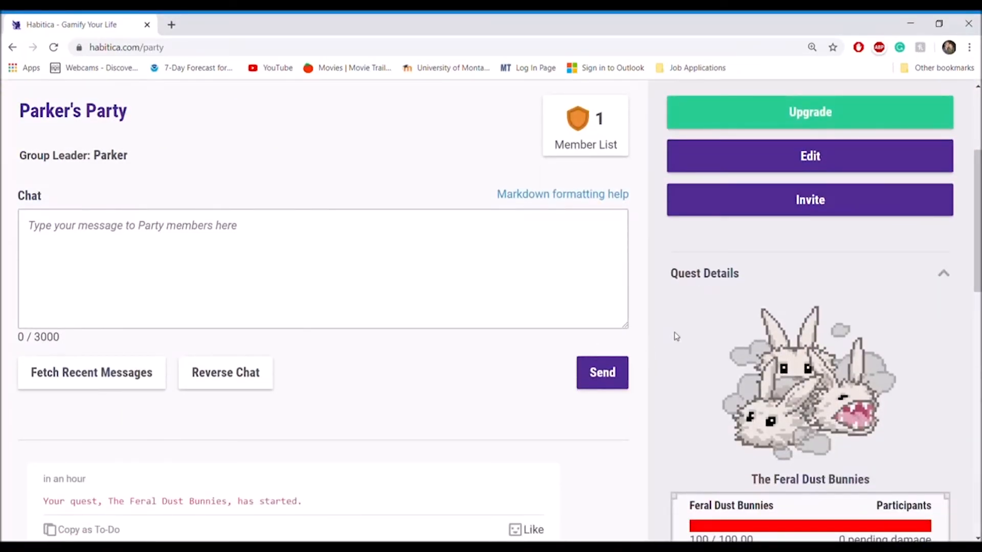
{"action": "scroll", "scroll_direction": "down", "scroll_amount": 3}
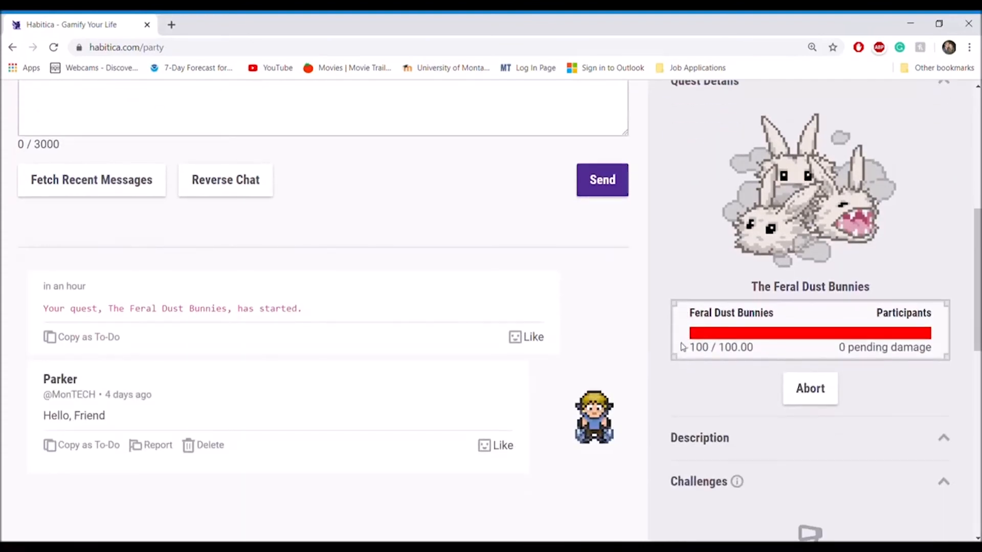